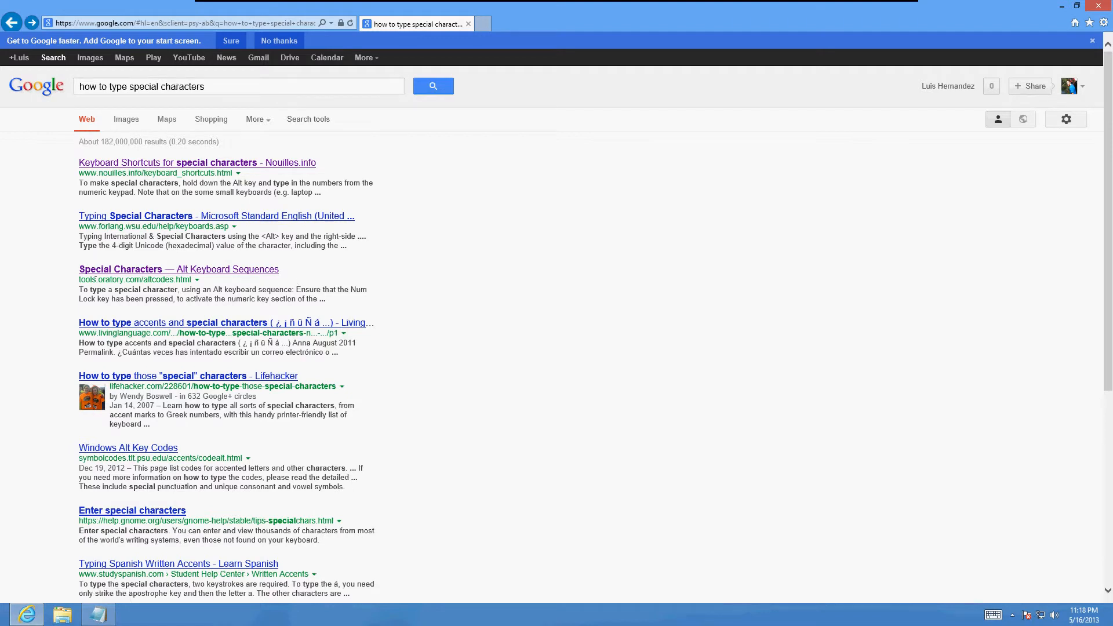
pyautogui.moveTo(137, 276)
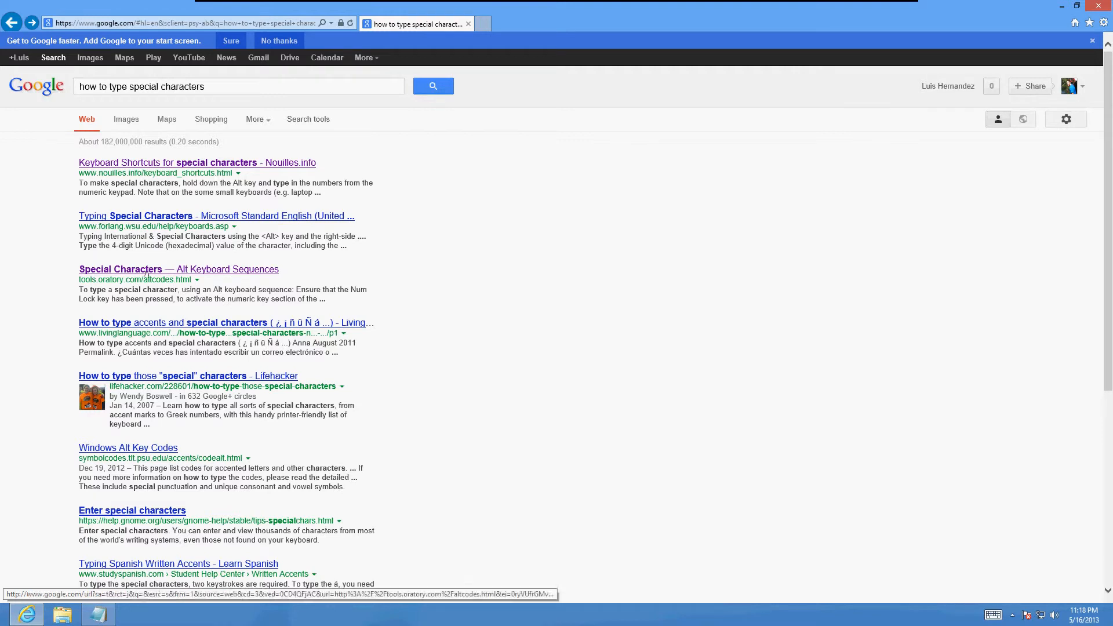
# Open the 'Special Characters — Alt Keyboard Sequences' result from tools.oratory.com.
pyautogui.click(178, 269)
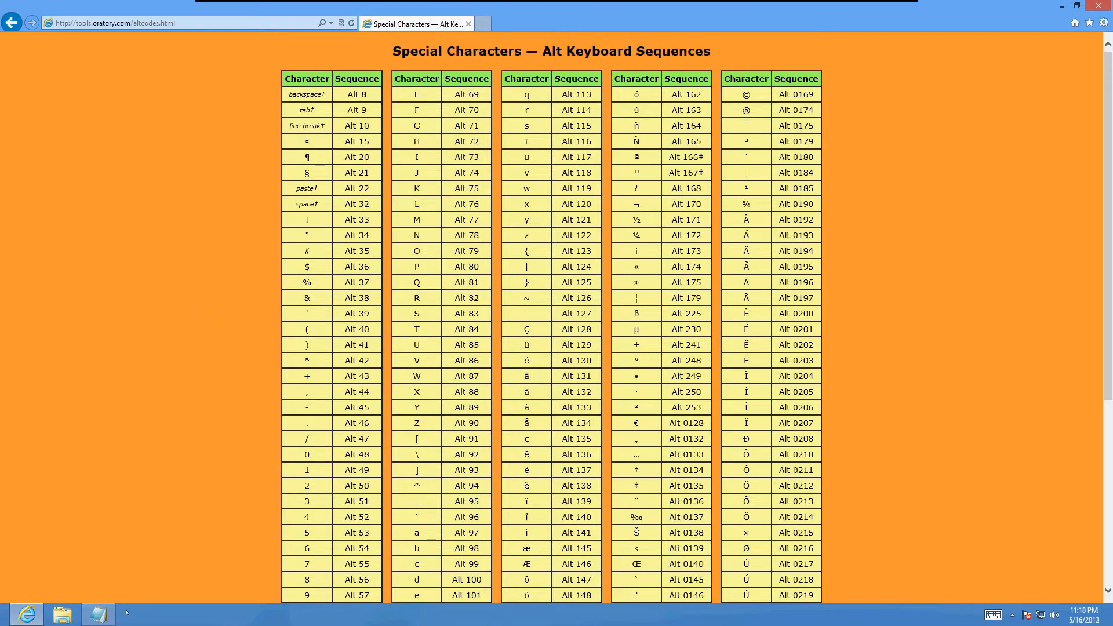
pyautogui.click(98, 614)
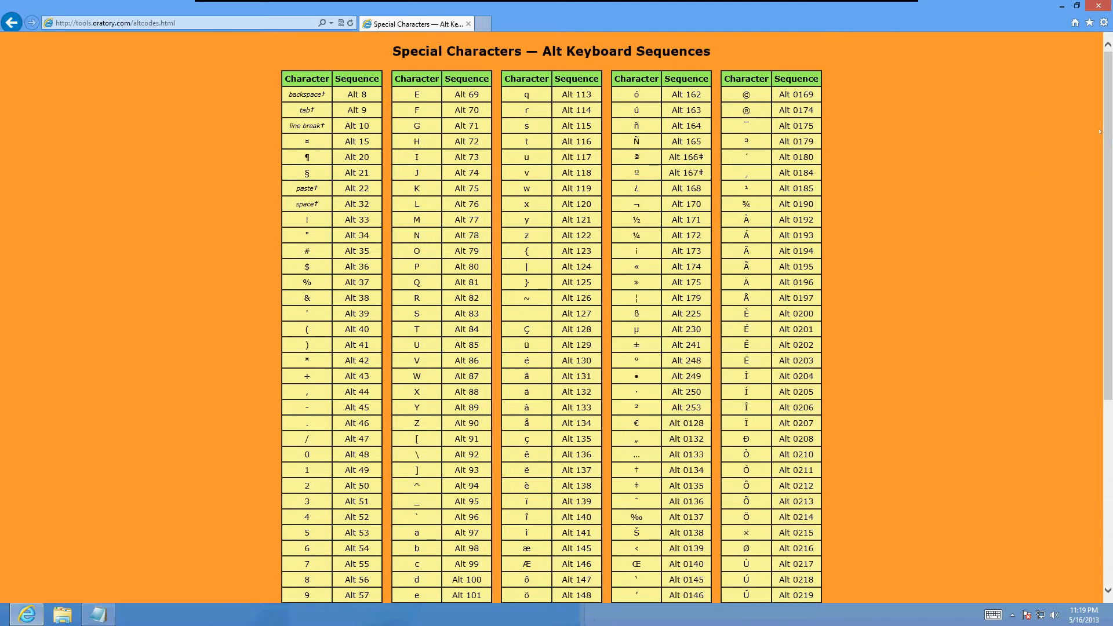
pyautogui.scroll(-3)
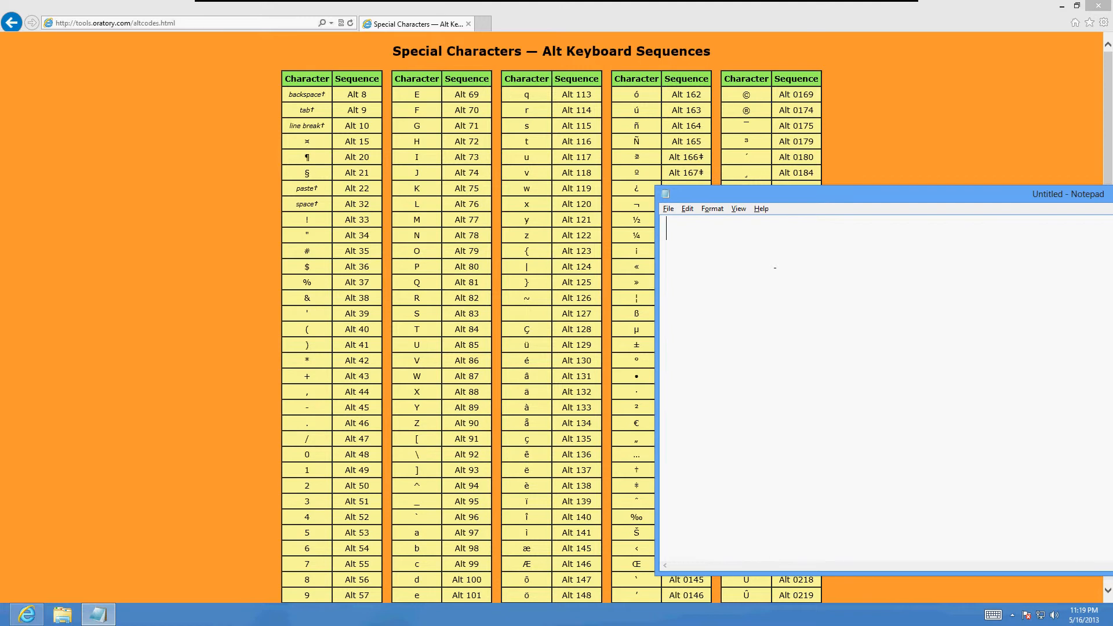
# Insert ® with Alt+0174 and Ø with Alt+0216 into the untitled Notepad note.
pyautogui.write('®')
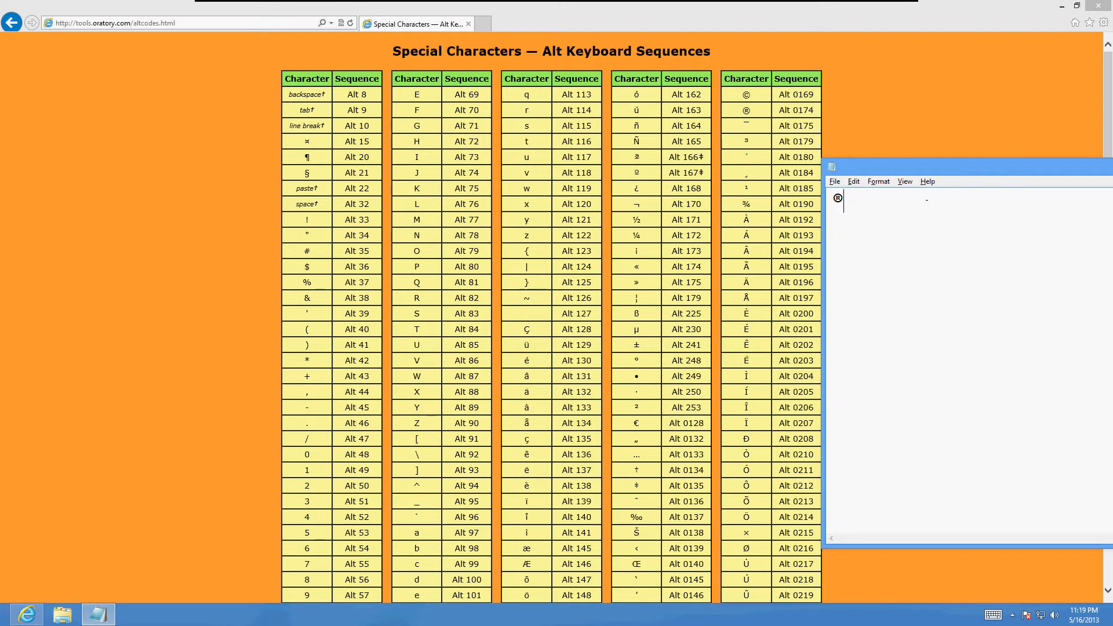
pyautogui.write('ø')
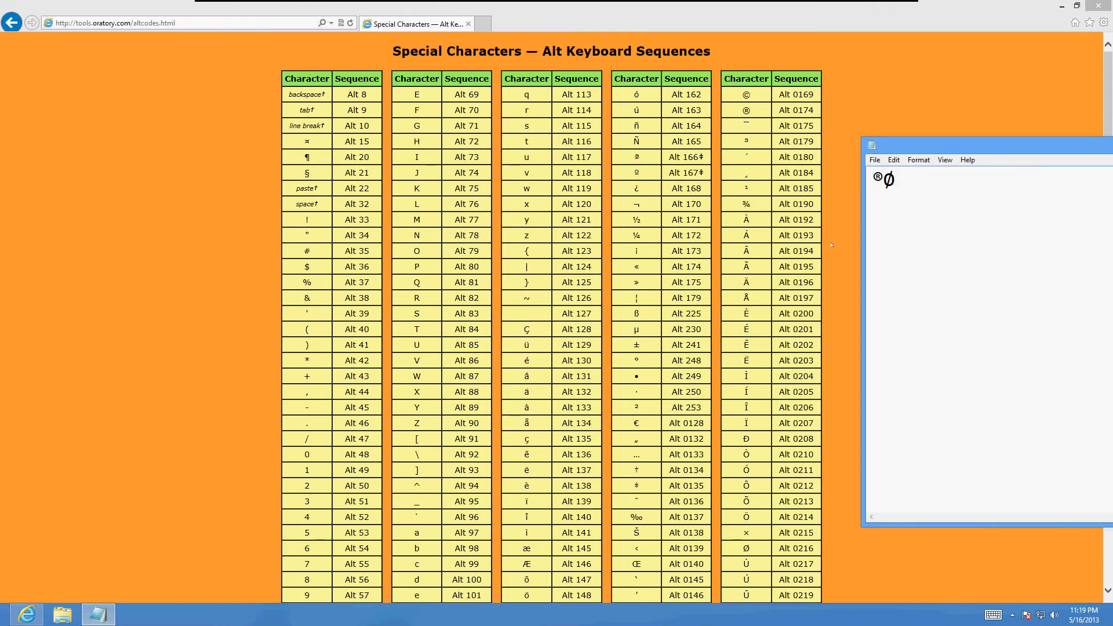
pyautogui.scroll(-3)
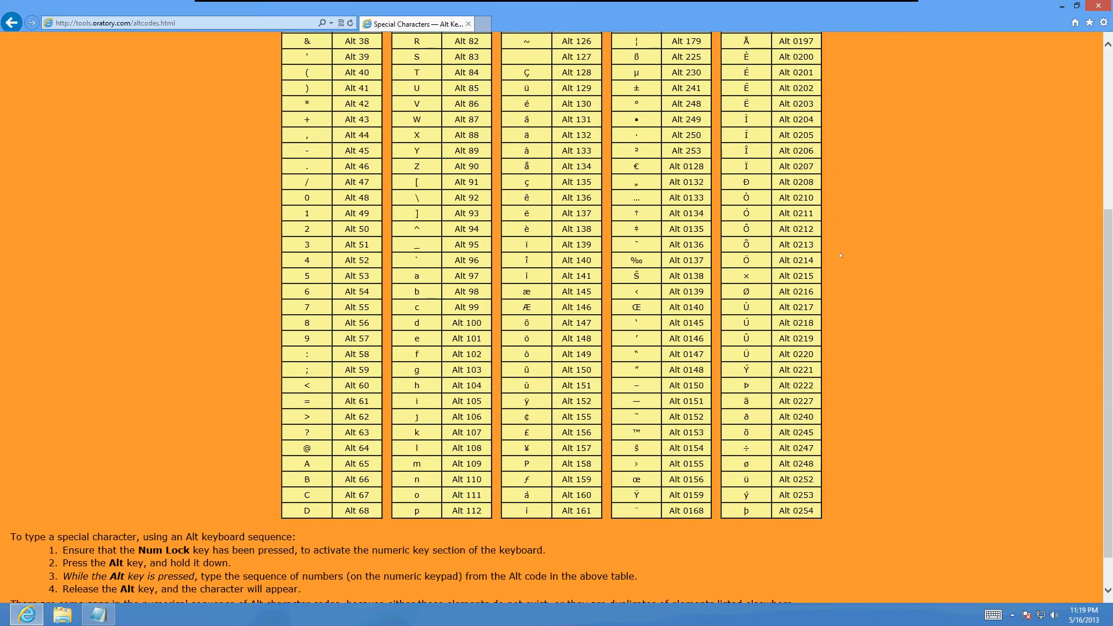